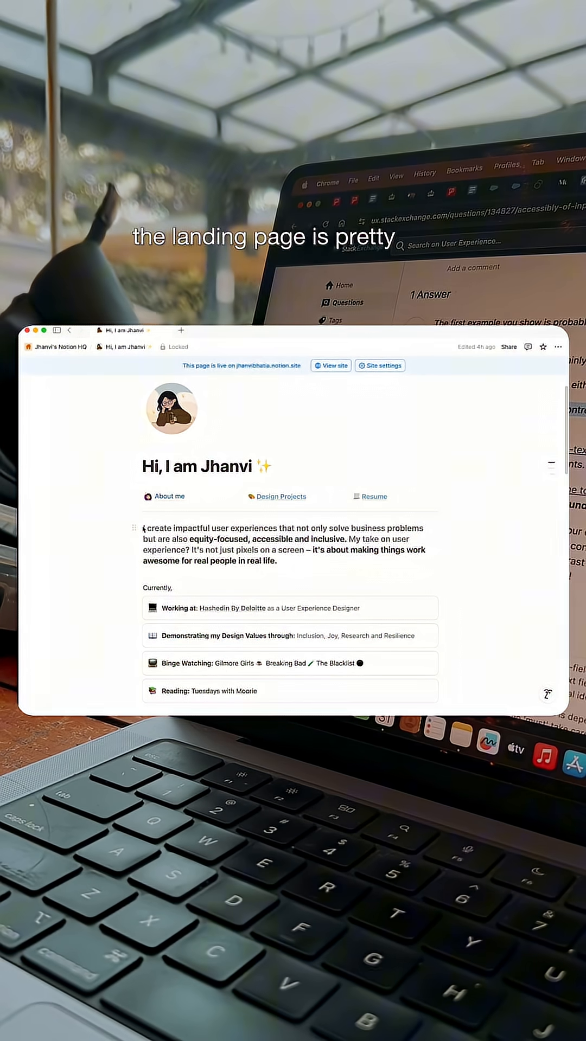
- Highlight the 'Working at' and 'Demonstrating' lines, then reveal the case study's full table of contents
drag(143, 528, 276, 569)
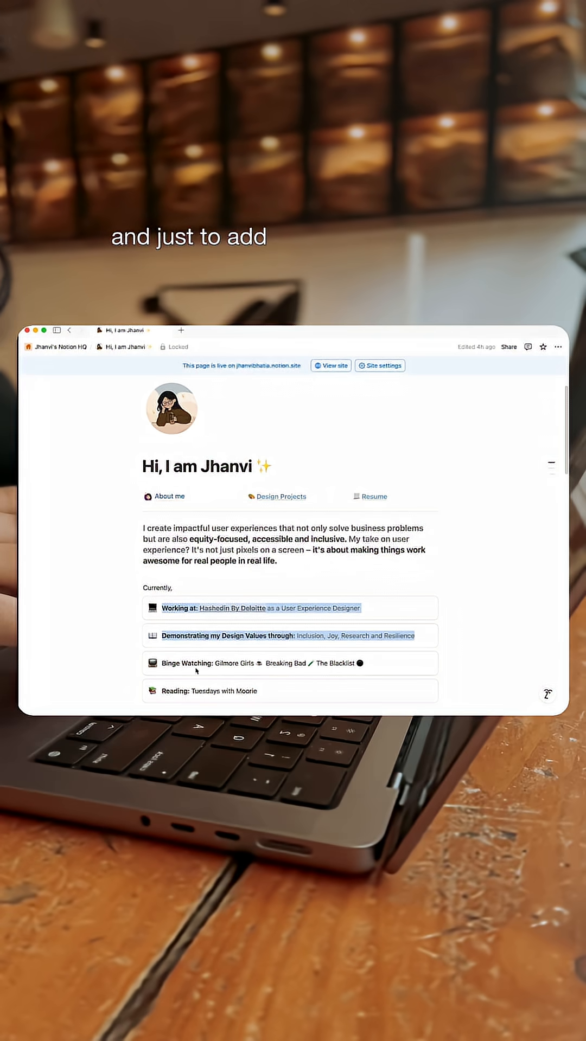
scroll(down, 3)
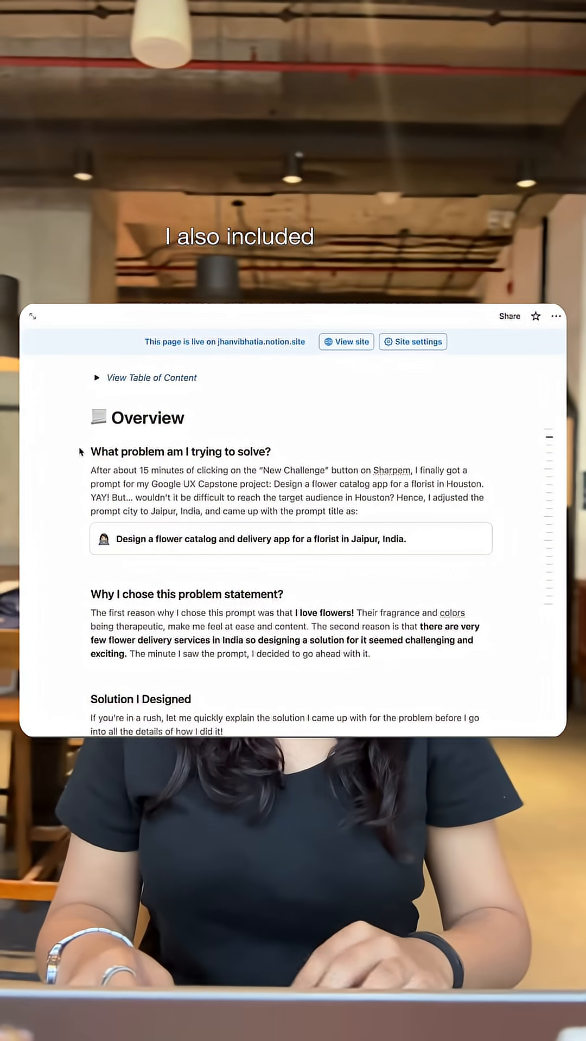
click(98, 377)
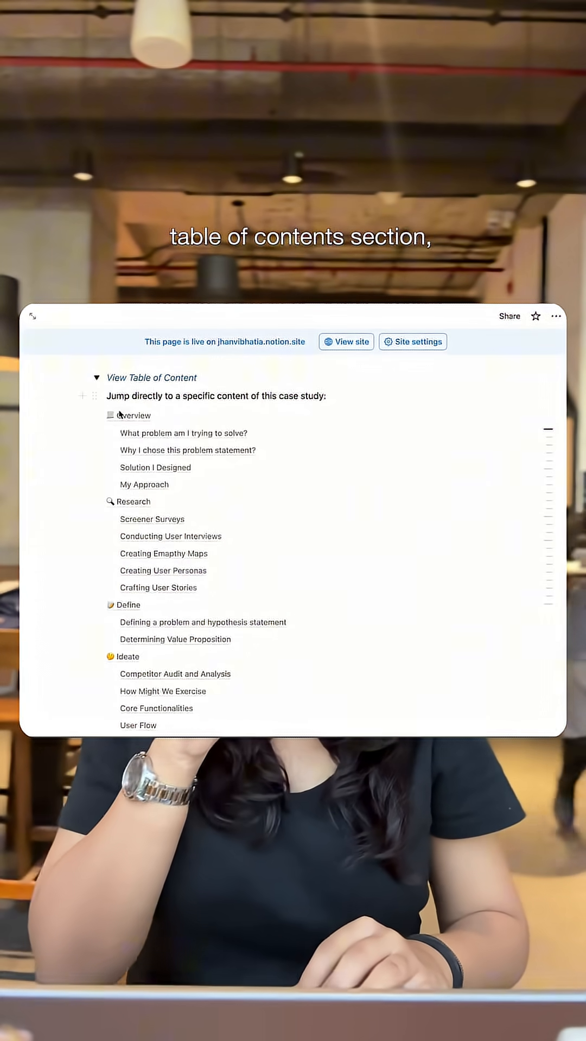
- Jump to the Research section and scroll on to My Approach with its design-thinking stages
click(133, 501)
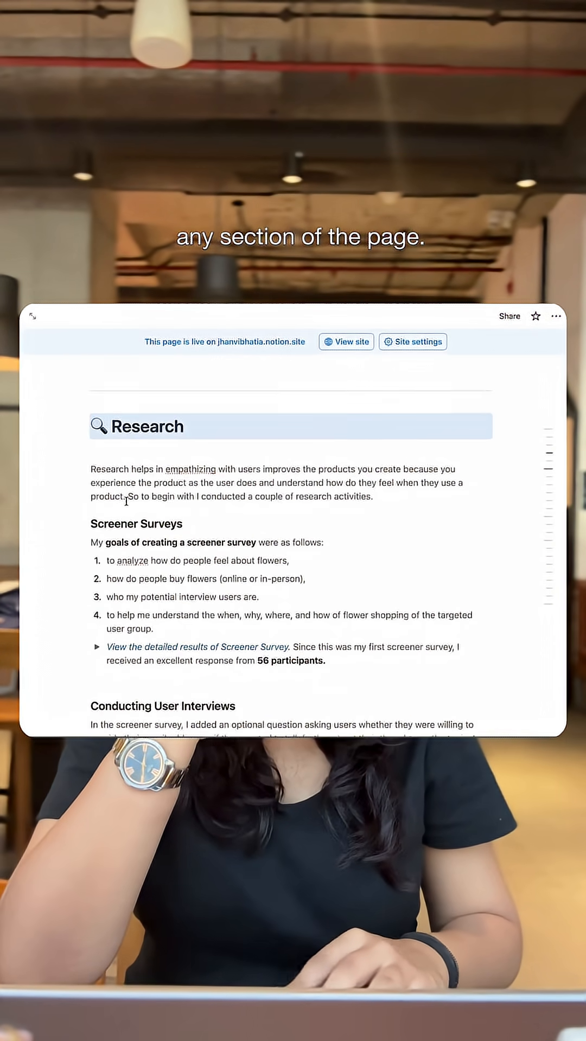
scroll(down, 3)
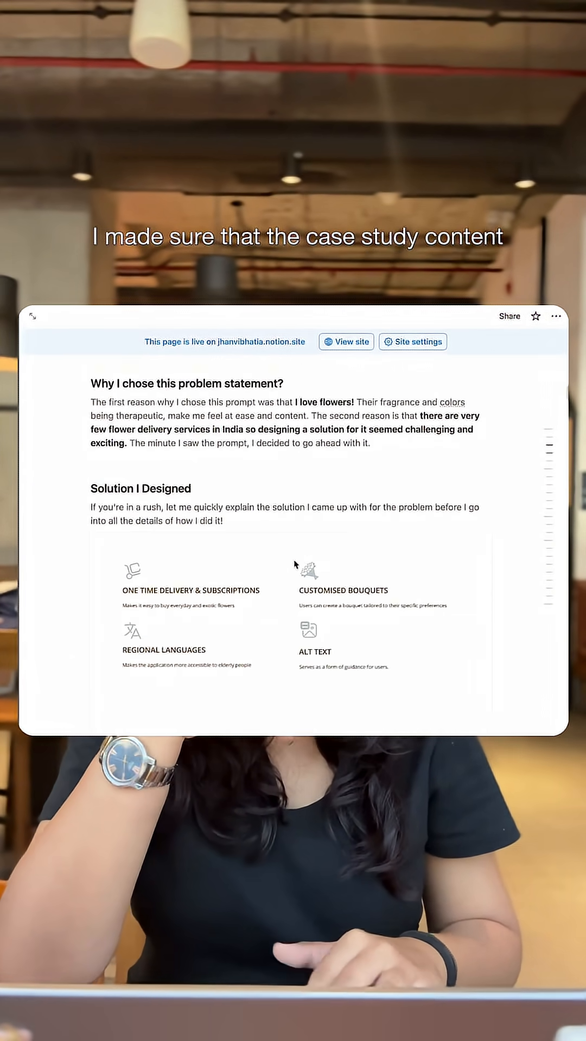
scroll(down, 3)
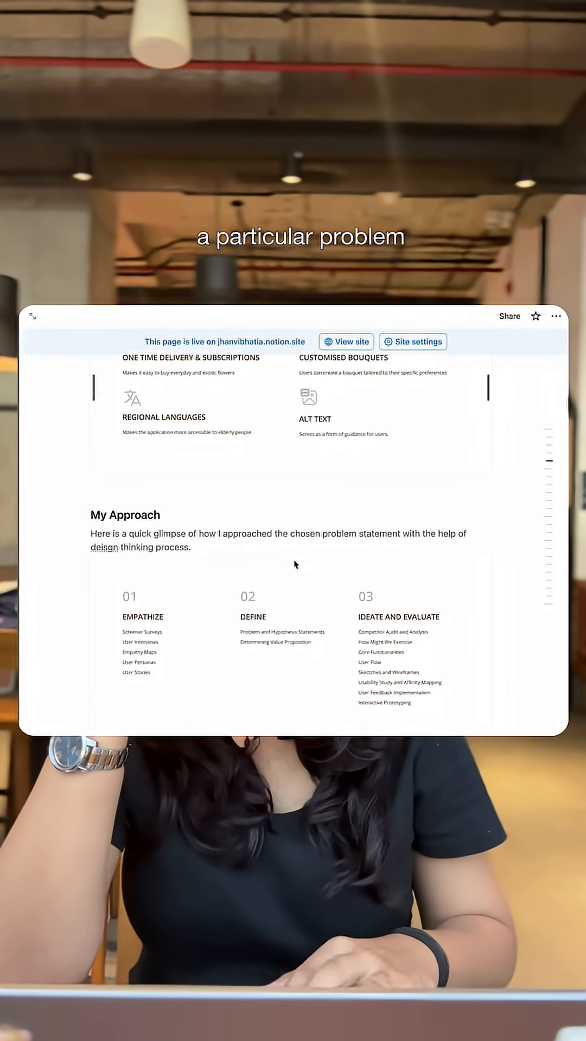